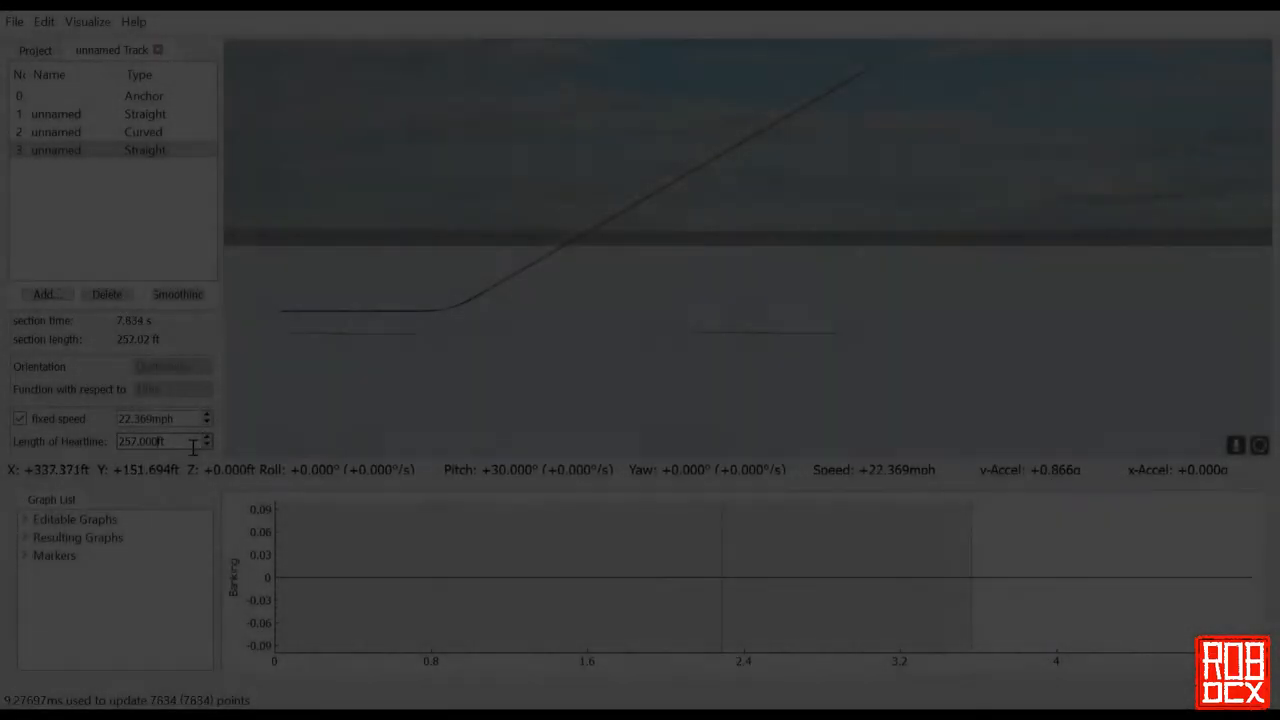
# Add a Curved section and a Force section after the climb to shape the wave turn
pyautogui.click(46, 210)
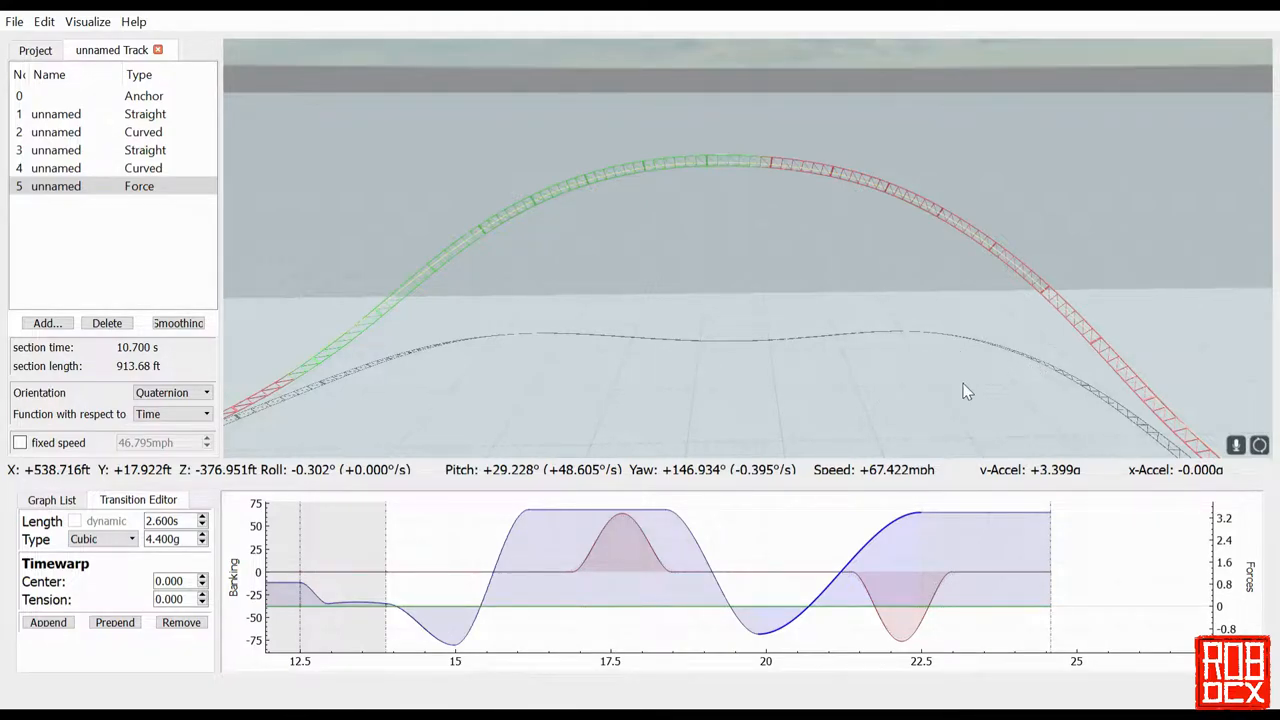
pyautogui.moveTo(498, 320)
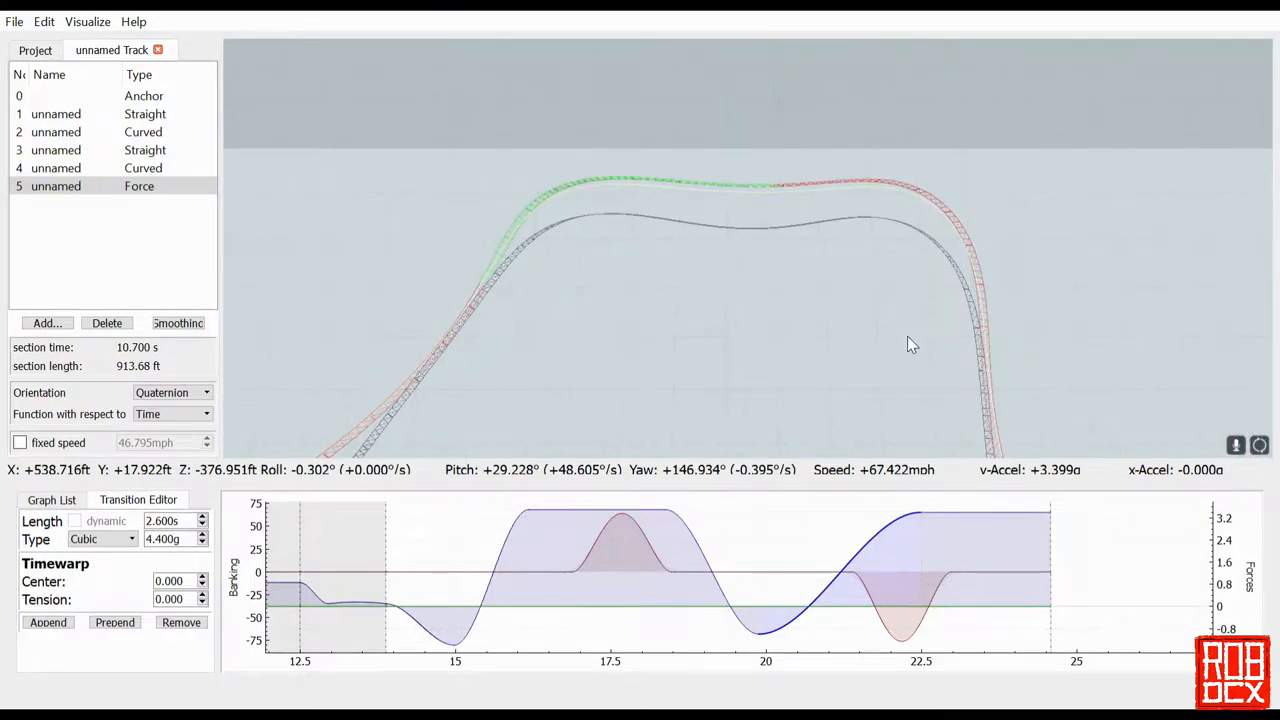
pyautogui.moveTo(484, 412)
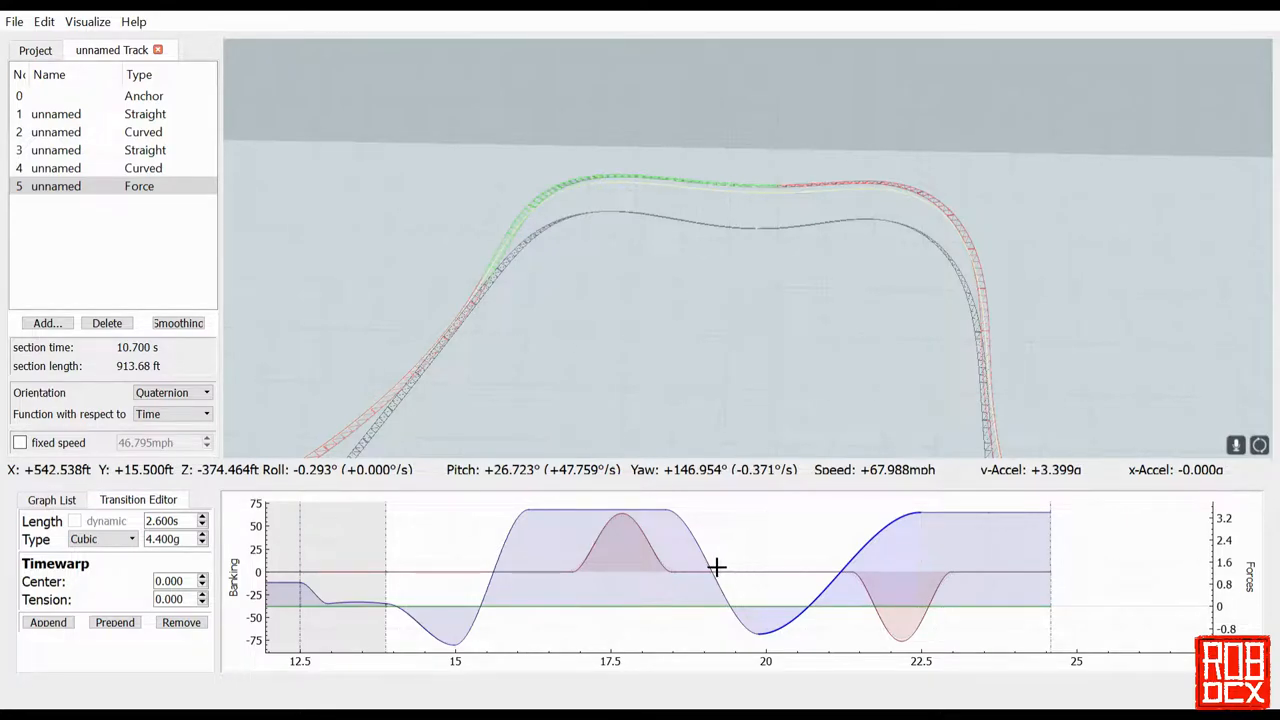
pyautogui.moveTo(704, 336)
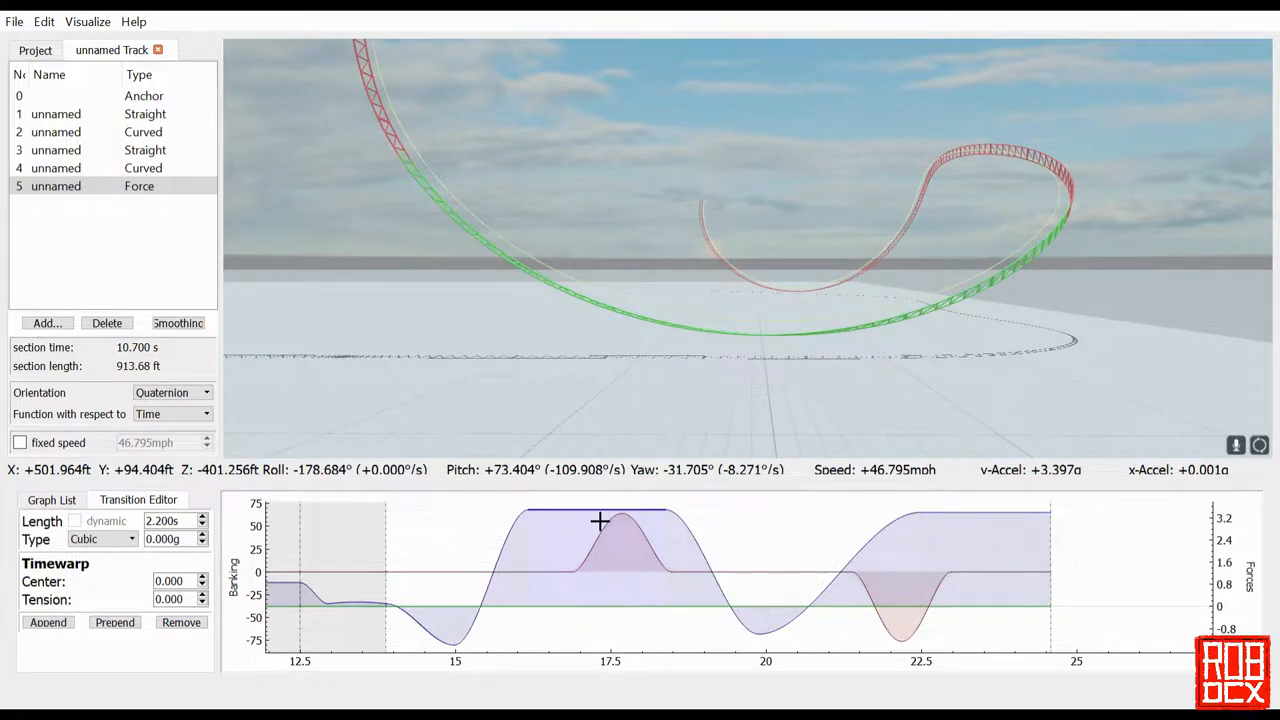
pyautogui.moveTo(1100, 248)
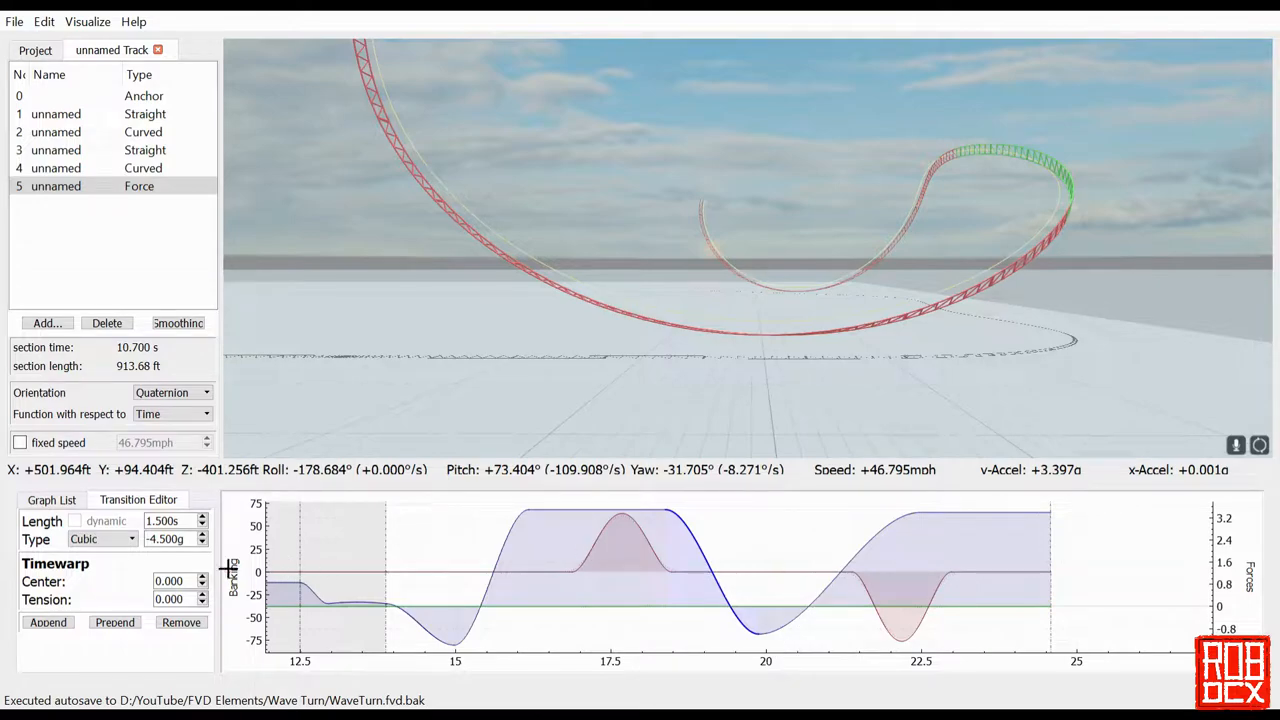
pyautogui.moveTo(870, 570)
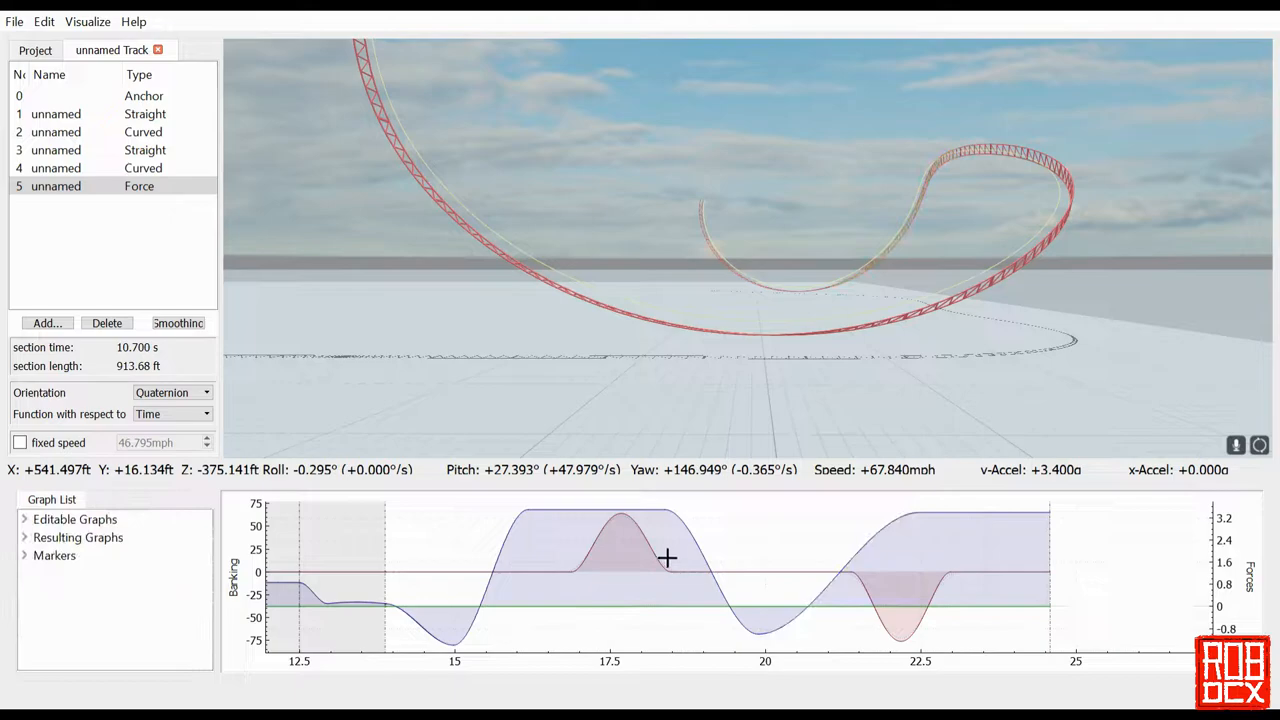
# Select the wave turn's vertical force transition to view its Type, Length and Timewarp
pyautogui.click(138, 500)
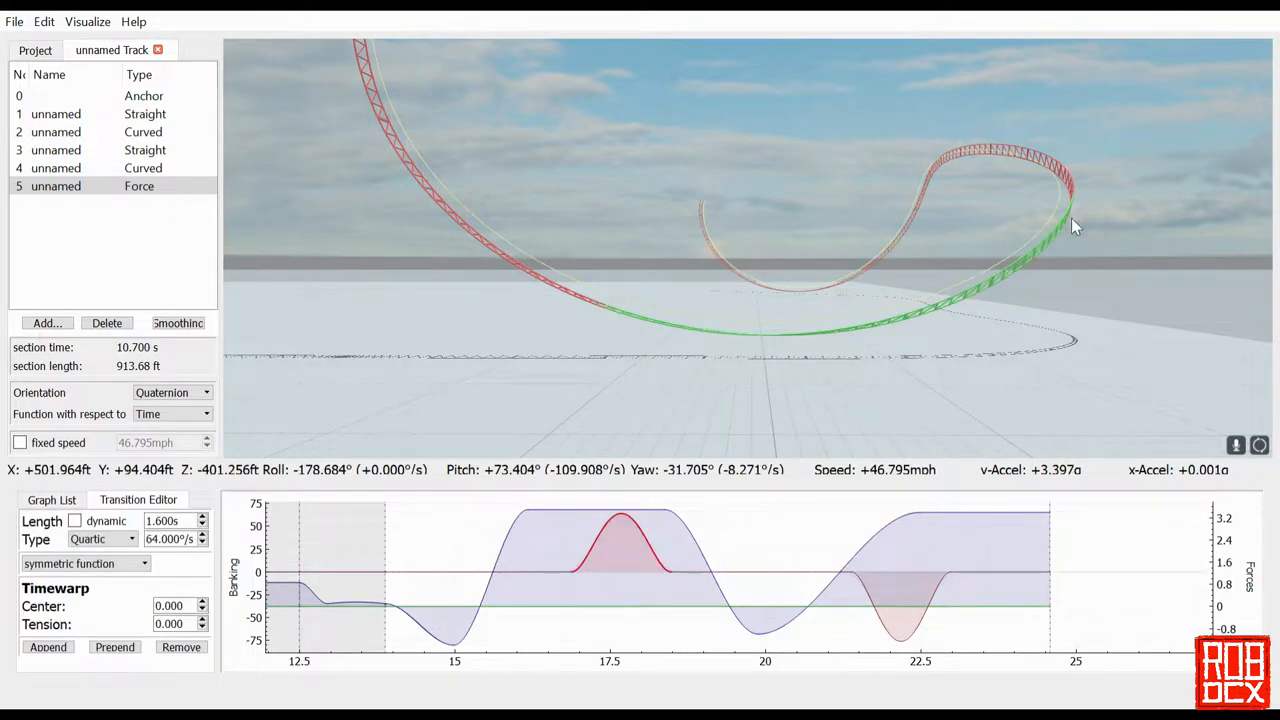
pyautogui.moveTo(700, 574)
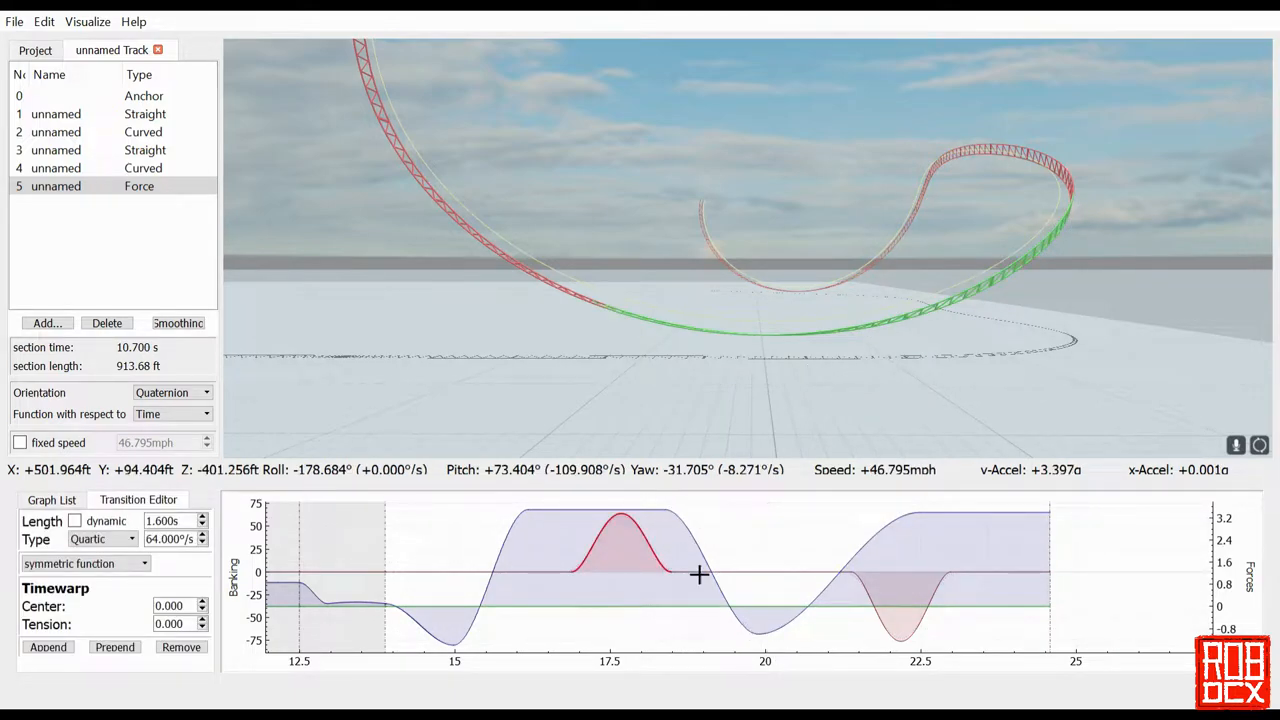
pyautogui.moveTo(756, 562)
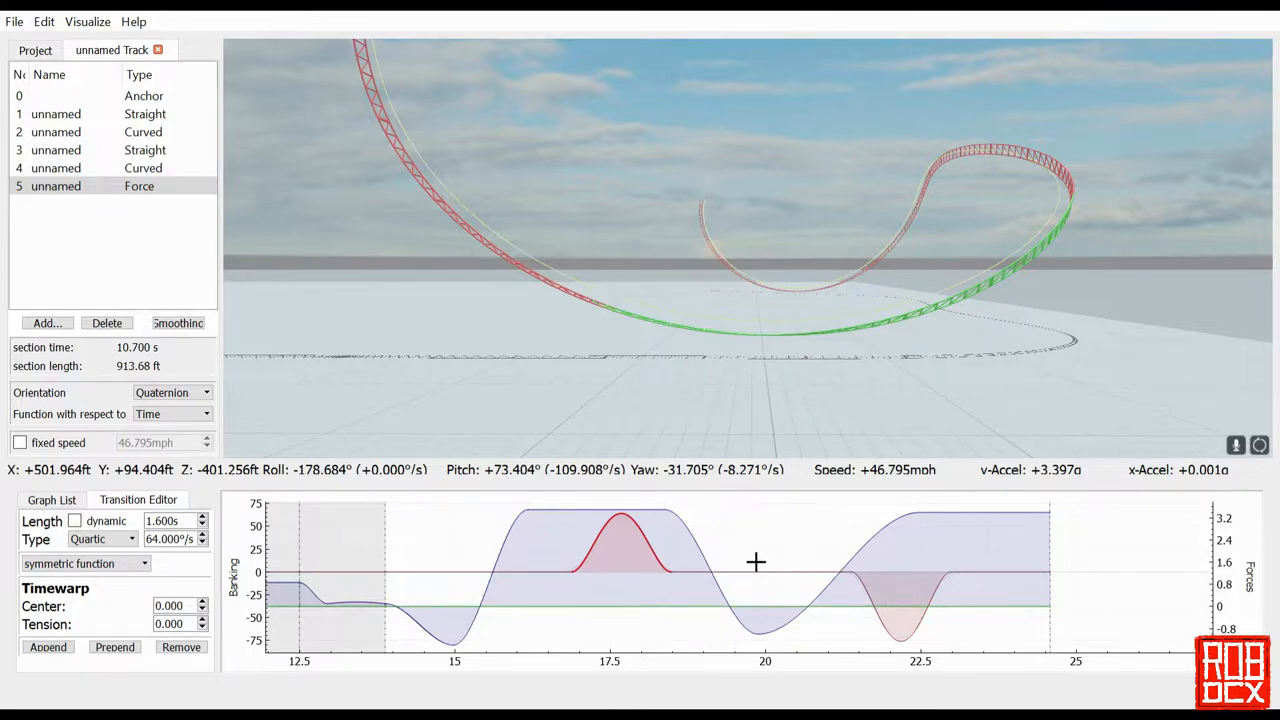
pyautogui.moveTo(632, 586)
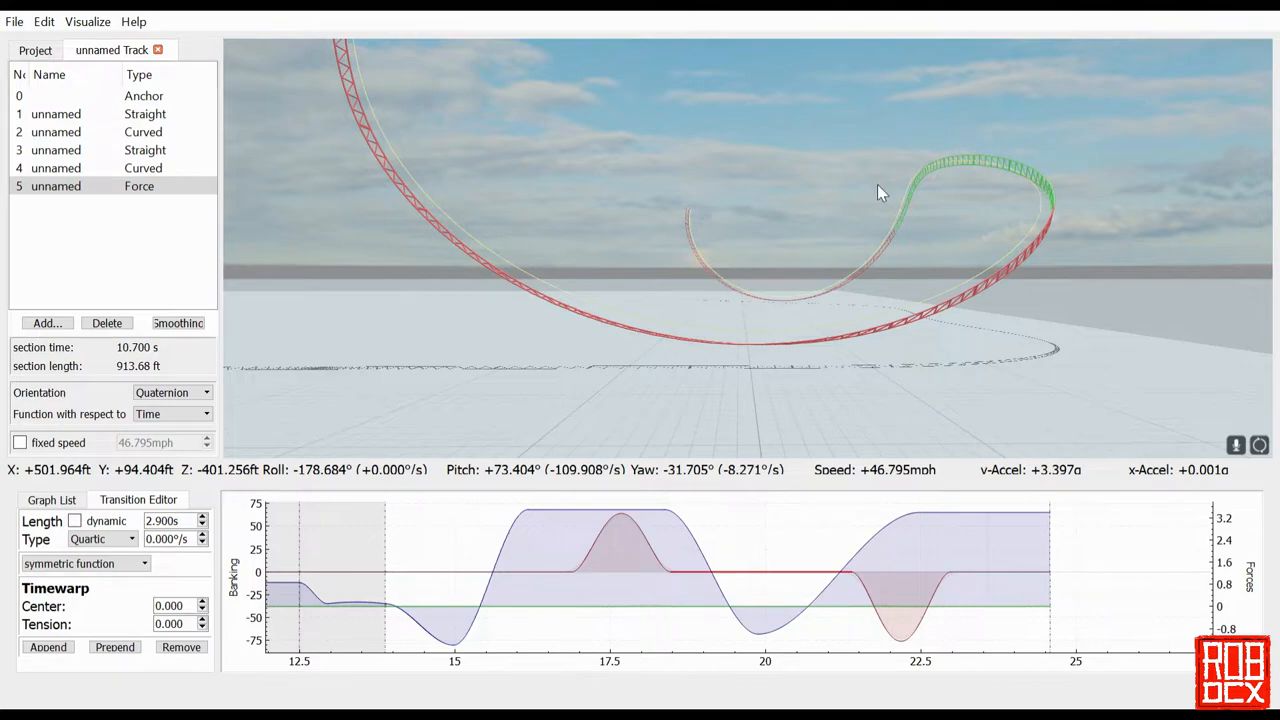
pyautogui.moveTo(724, 550)
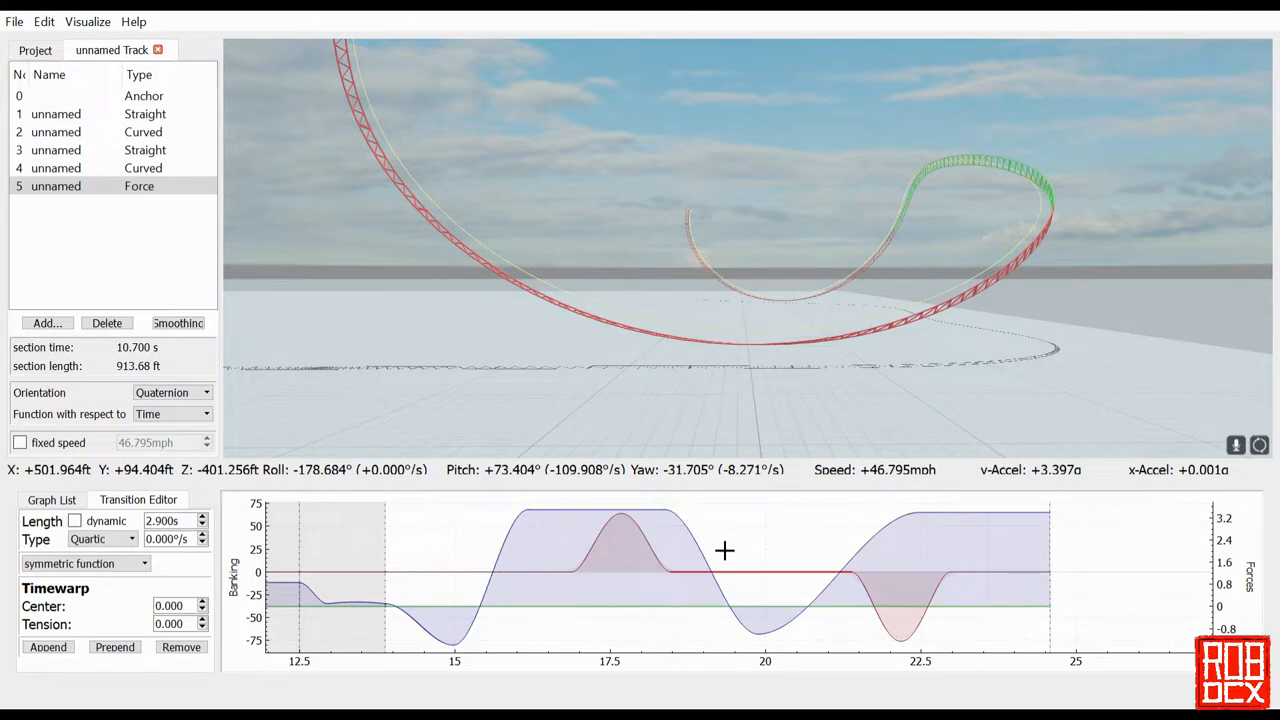